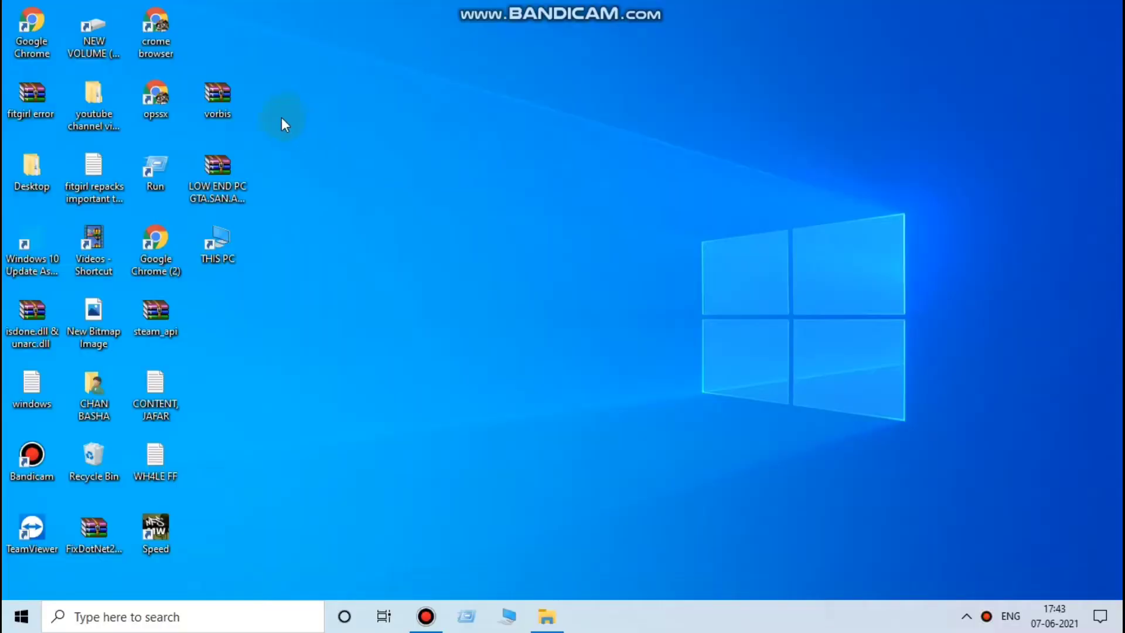
Move the vorbis archive to the desktop centre and extract it there, producing vorbis.dll.
{"action": "left_click_drag", "start_coordinate": [217, 96], "coordinate": [588, 243]}
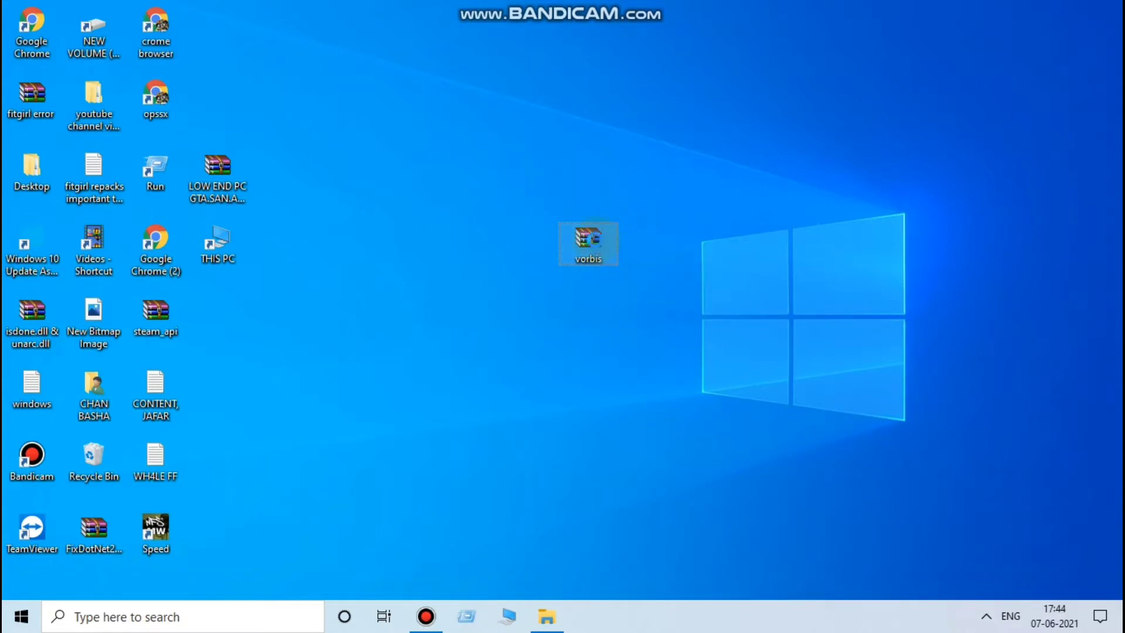
{"action": "right_click", "coordinate": [588, 243]}
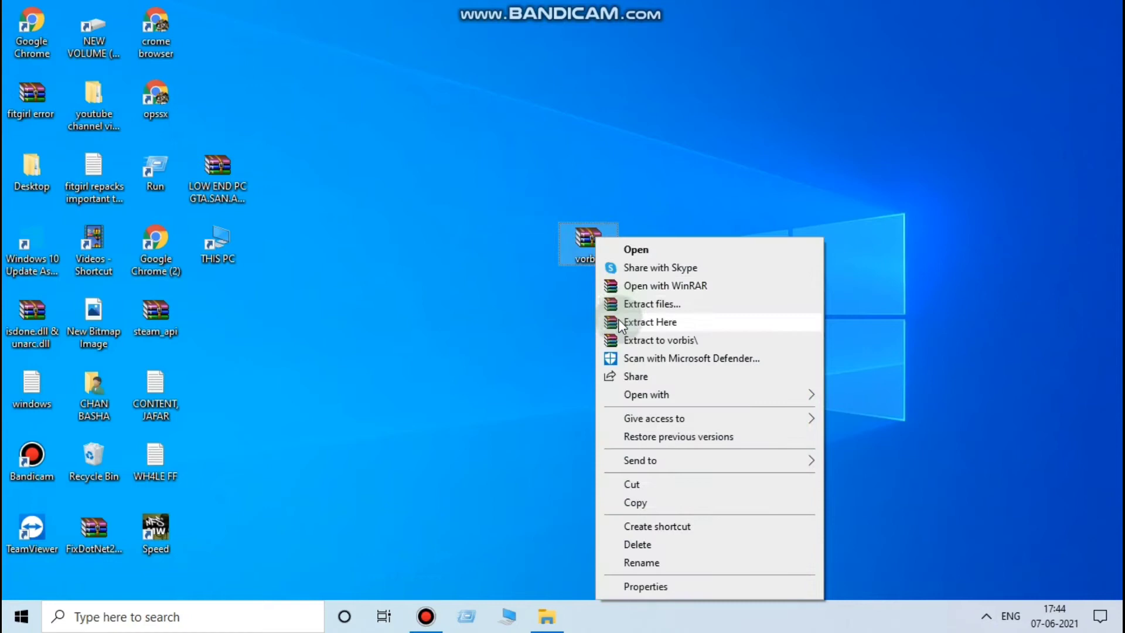
{"action": "left_click", "coordinate": [650, 322]}
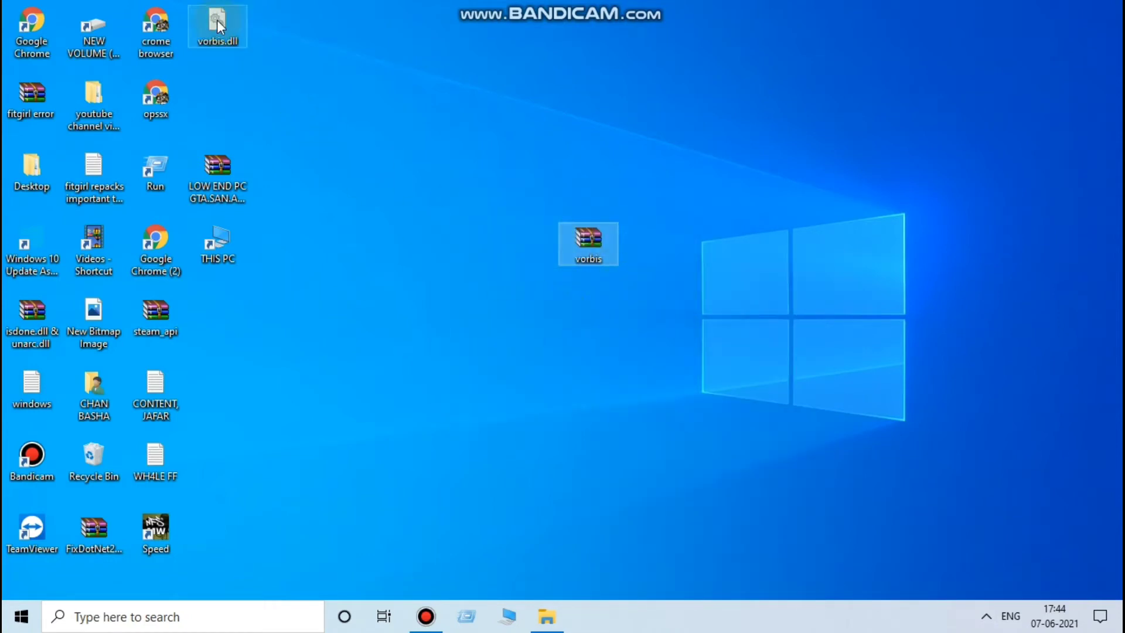
Copy vorbis.dll from the desktop and open the GTA San Andreas folder.
{"action": "left_click_drag", "start_coordinate": [217, 25], "coordinate": [465, 316]}
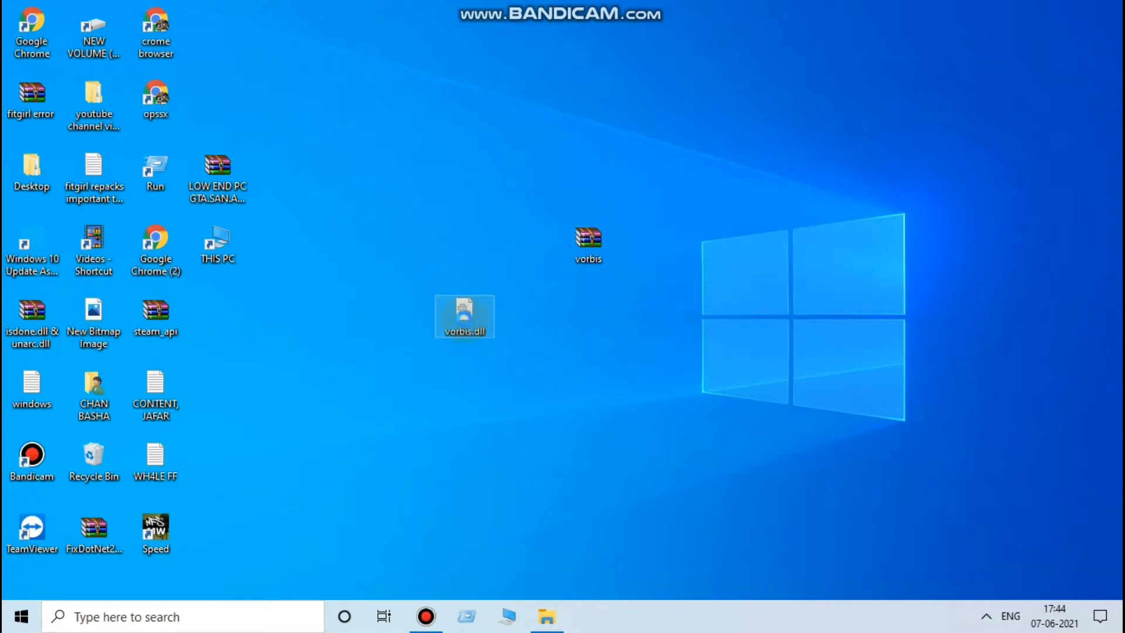
{"action": "right_click", "coordinate": [464, 316]}
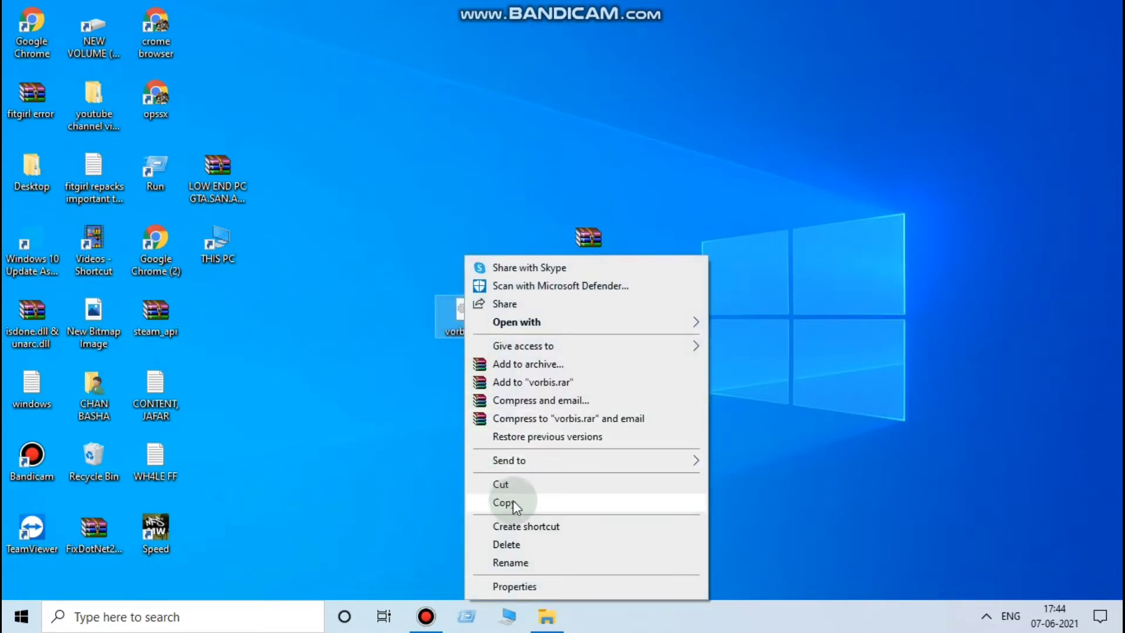
{"action": "left_click", "coordinate": [505, 503]}
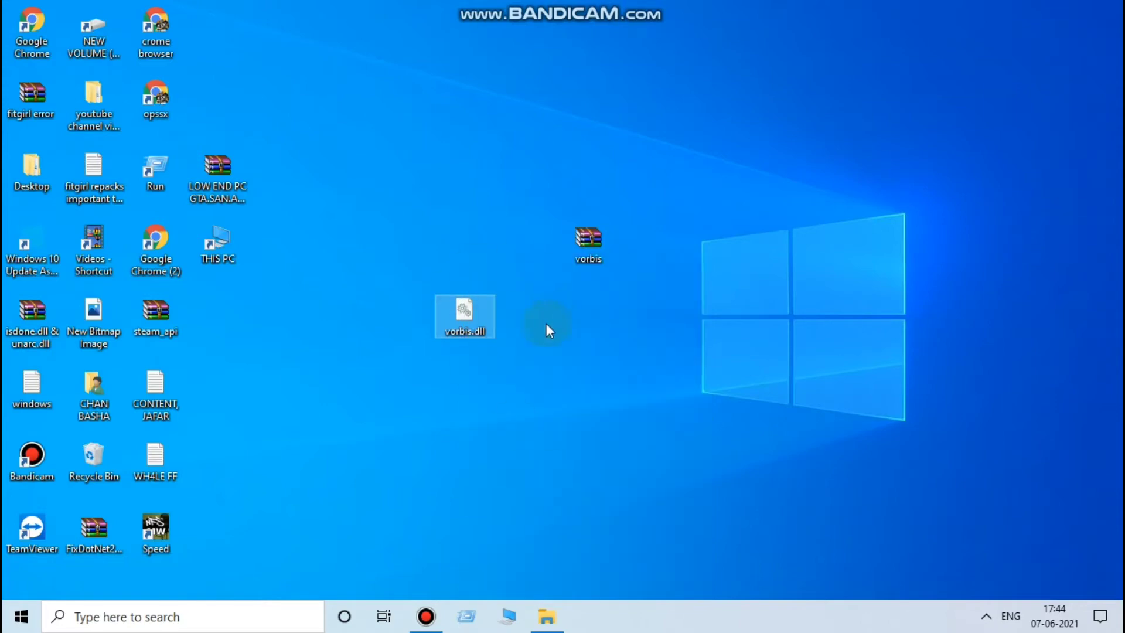
{"action": "left_click", "coordinate": [545, 616]}
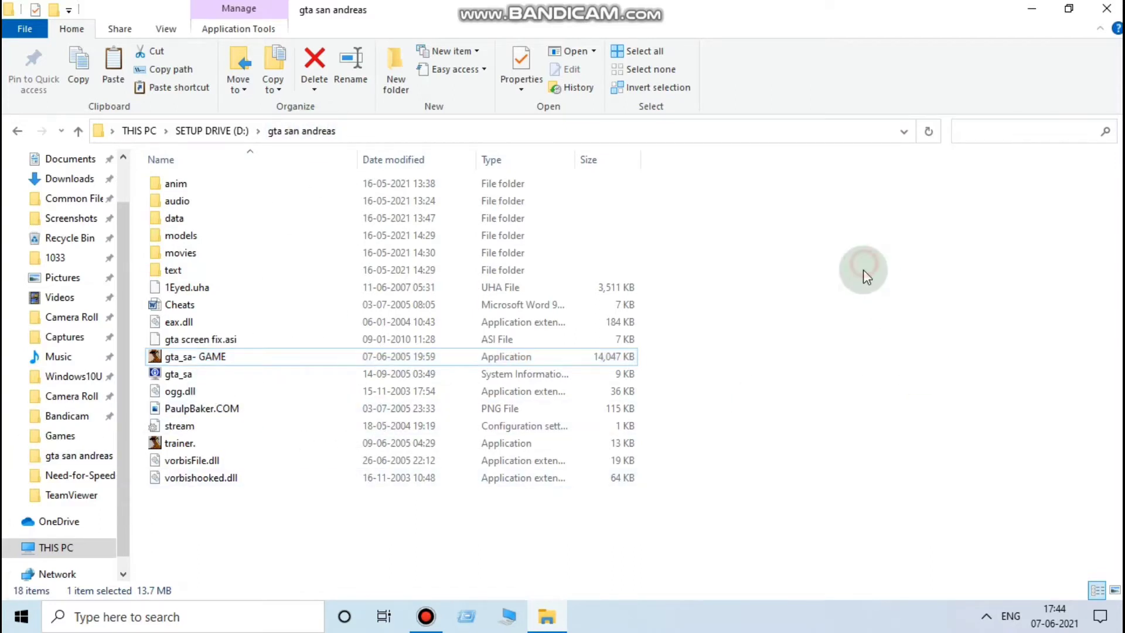
Paste vorbis.dll into the gta san andreas folder, bringing it to 19 items.
{"action": "right_click", "coordinate": [865, 273]}
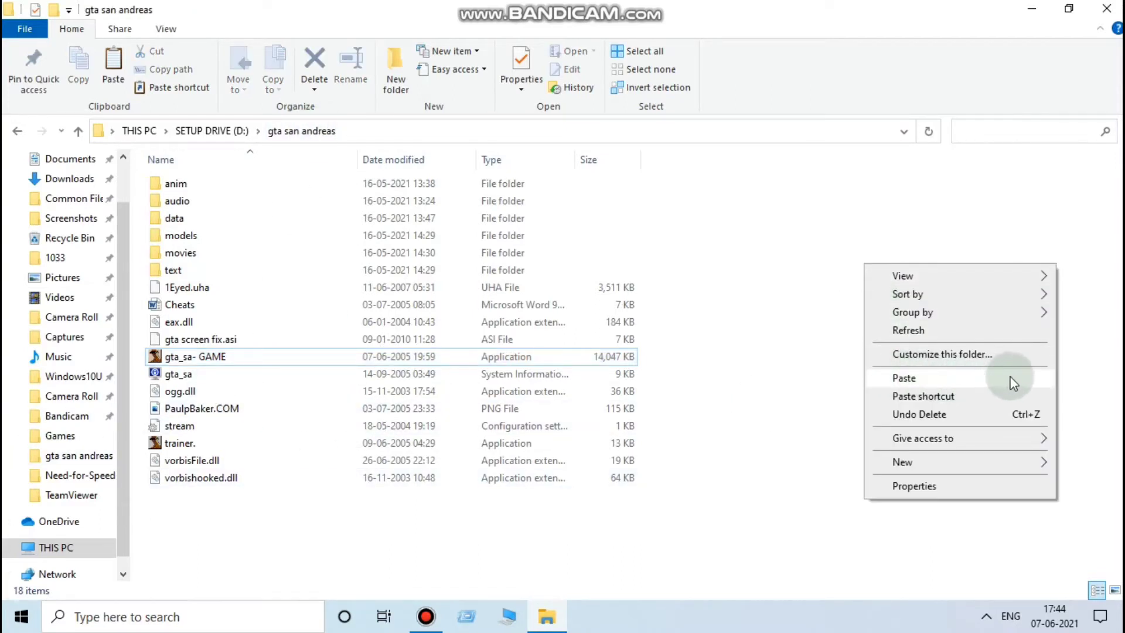
{"action": "left_click", "coordinate": [904, 377]}
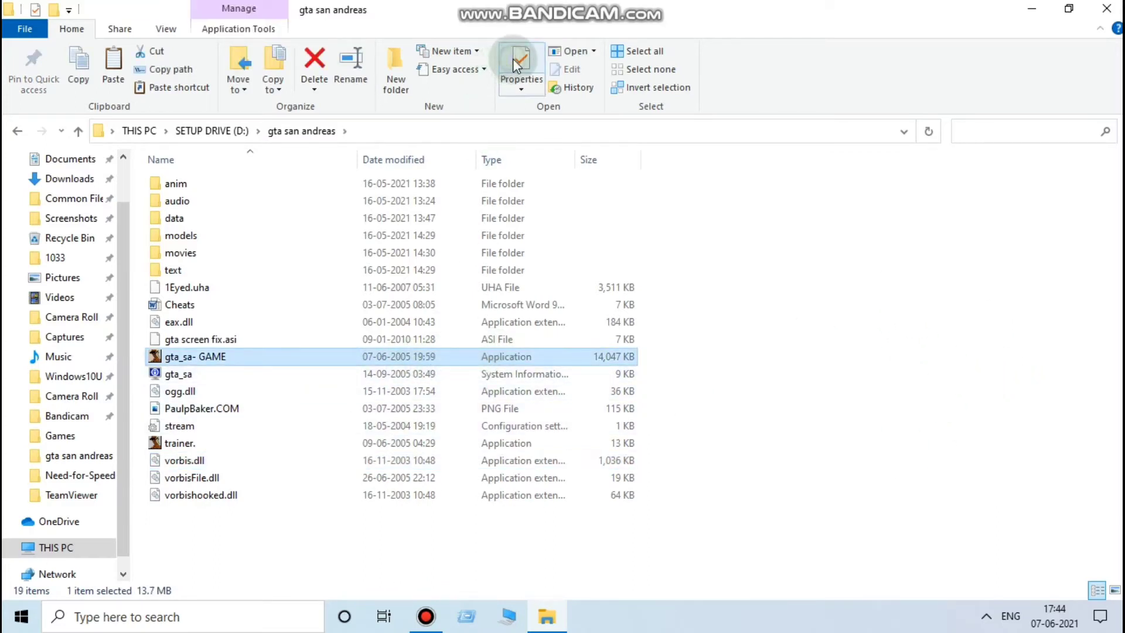
Set gta_sa- GAME to Windows 7 mode and administrator for all users.
{"action": "left_click", "coordinate": [521, 65]}
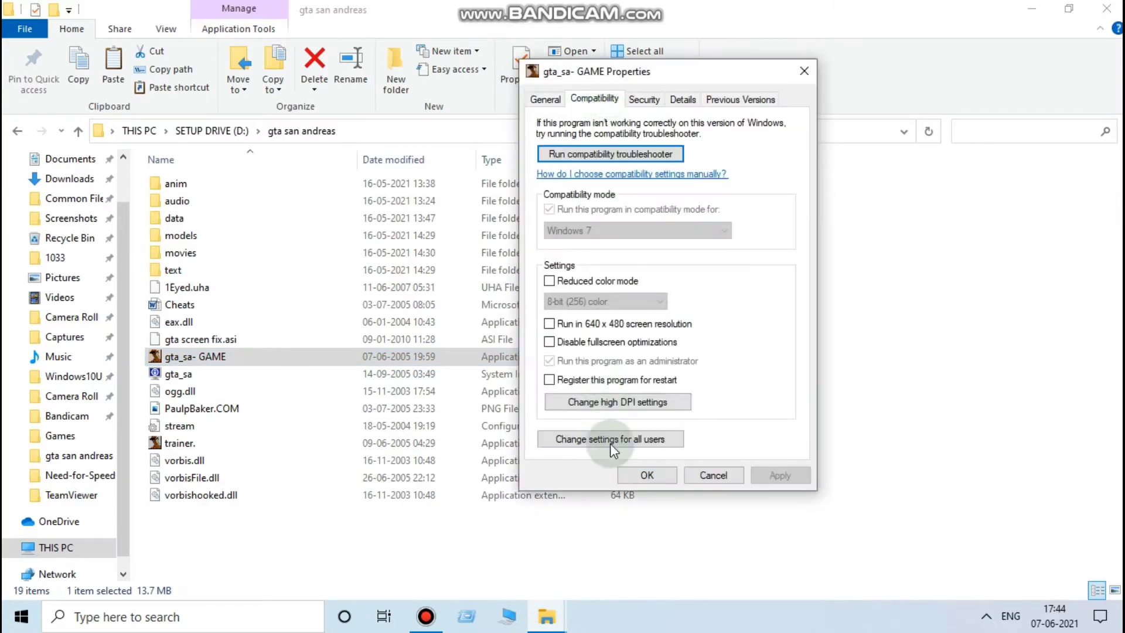
{"action": "left_click", "coordinate": [609, 439]}
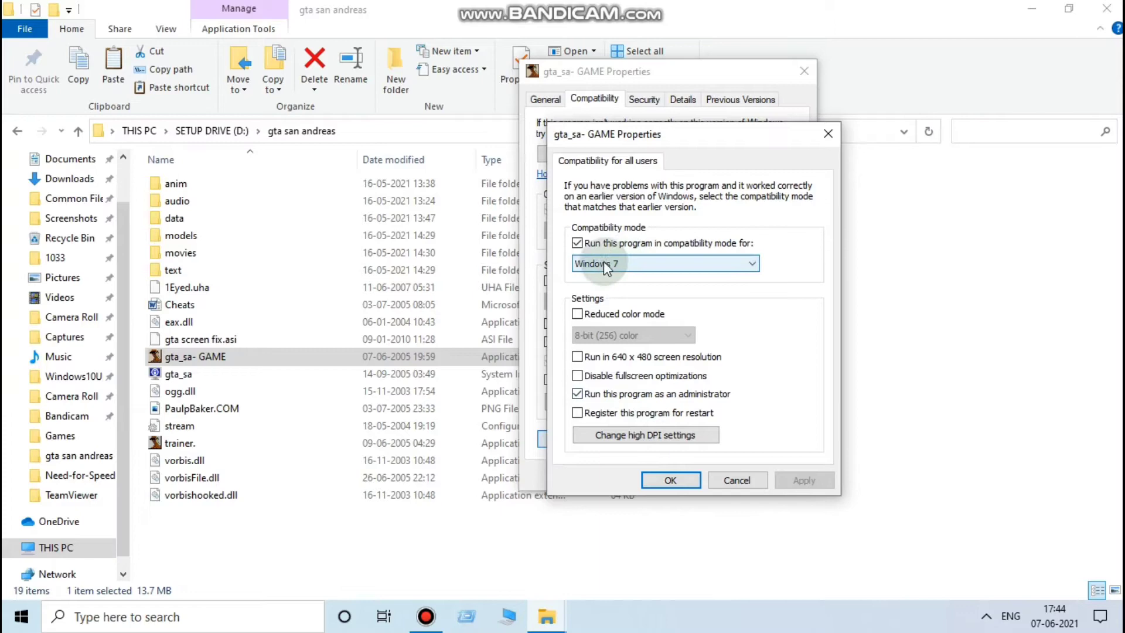
{"action": "left_click", "coordinate": [670, 480]}
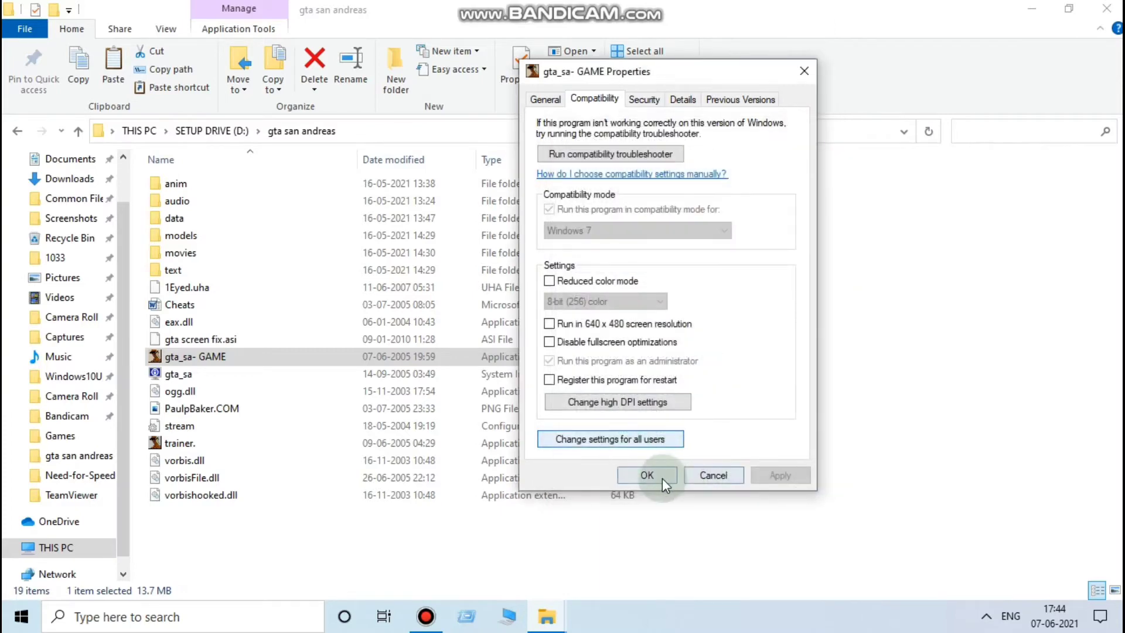
{"action": "left_click", "coordinate": [646, 475]}
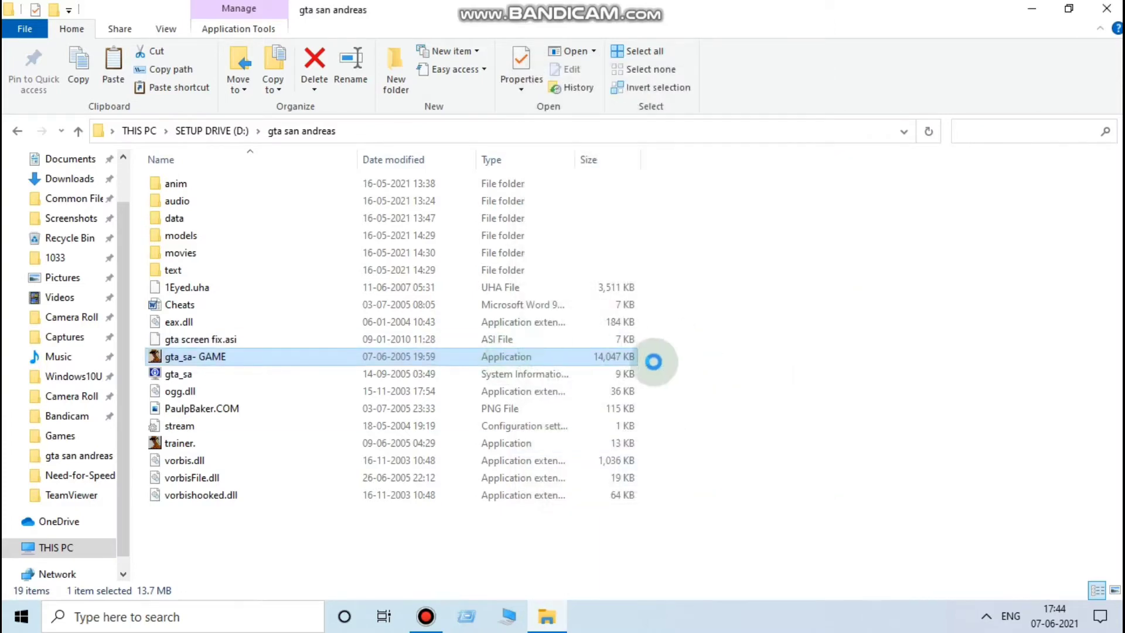